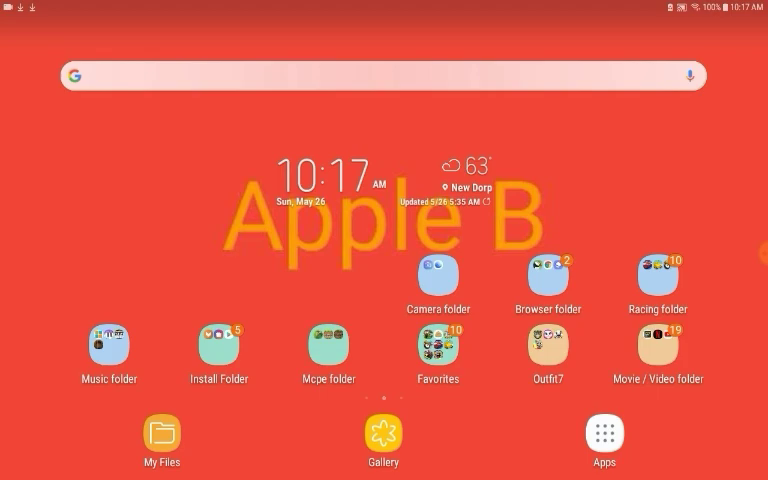
# - Launch the Google search page from the home-screen search bar widget
pyautogui.click(384, 76)
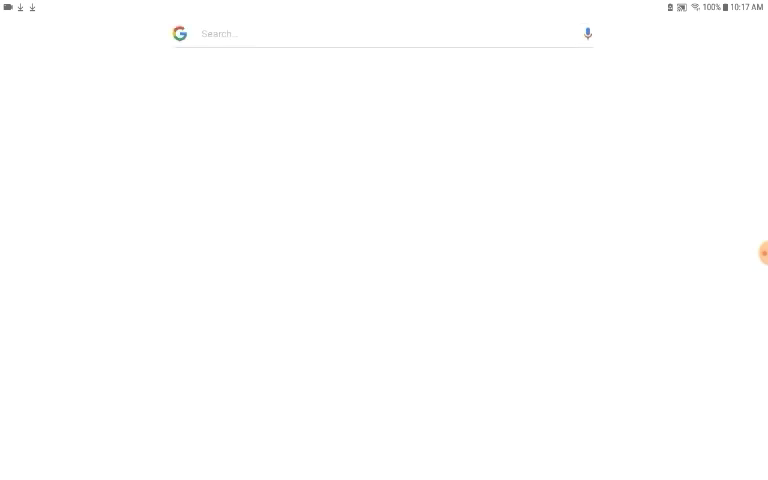
# - Enter 'bronze play' and run the 'bronze play button' suggested search
pyautogui.click(380, 32)
pyautogui.write('b')
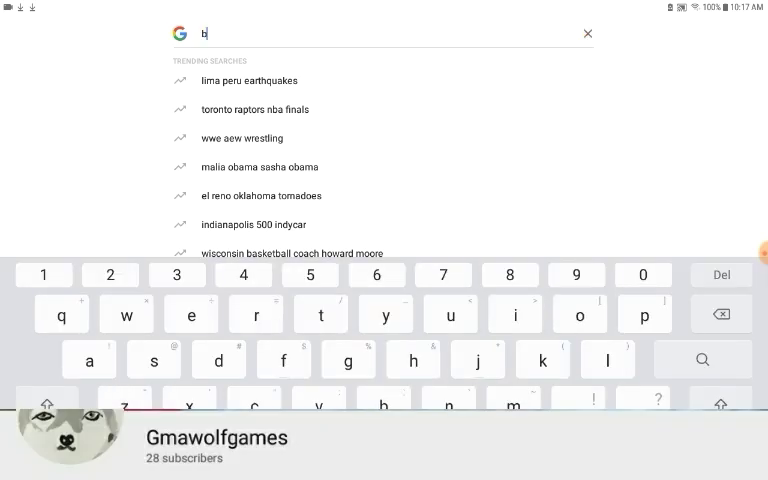
pyautogui.write('ronze play')
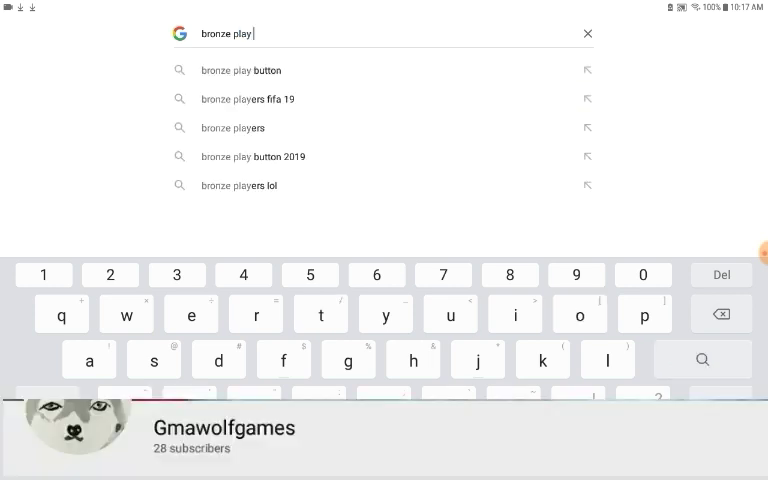
pyautogui.click(240, 70)
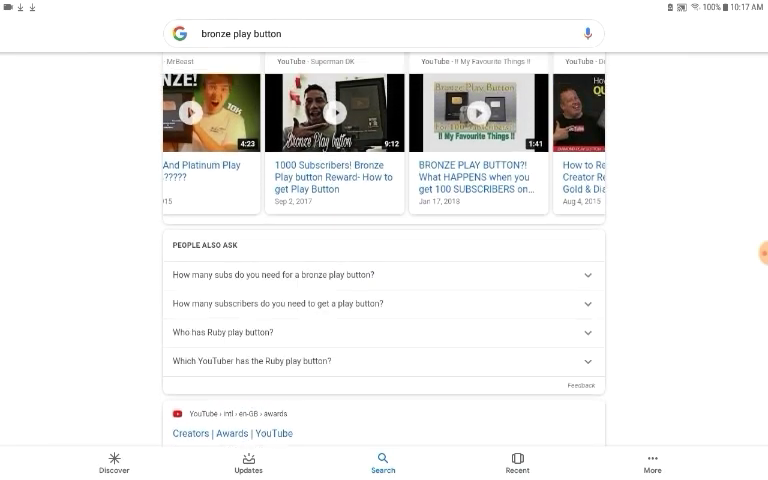
# - Scroll the results down to the YouTube Creators page, Quora answers and Wikipedia Play Buttons entry
pyautogui.scroll(-3)
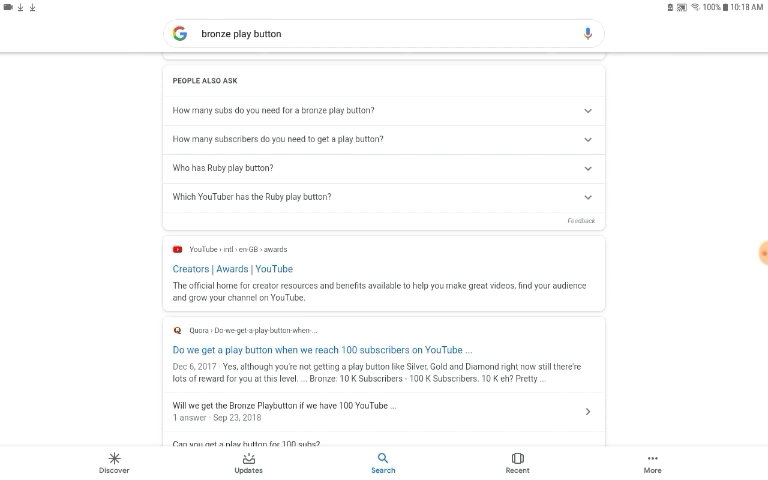
pyautogui.scroll(-3)
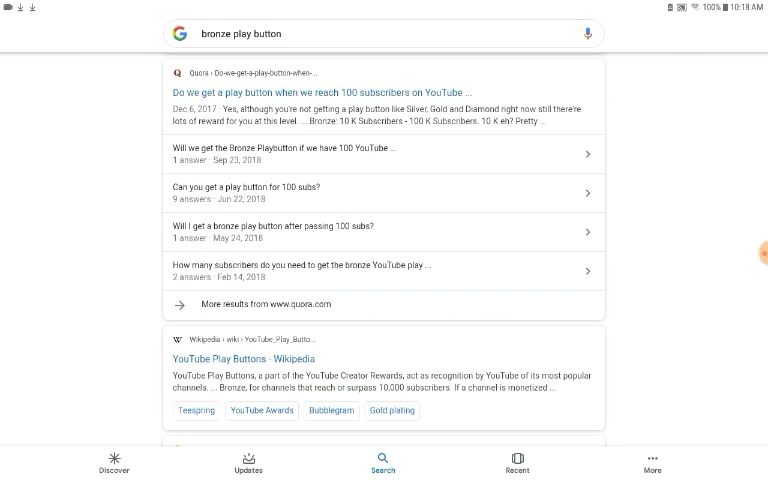